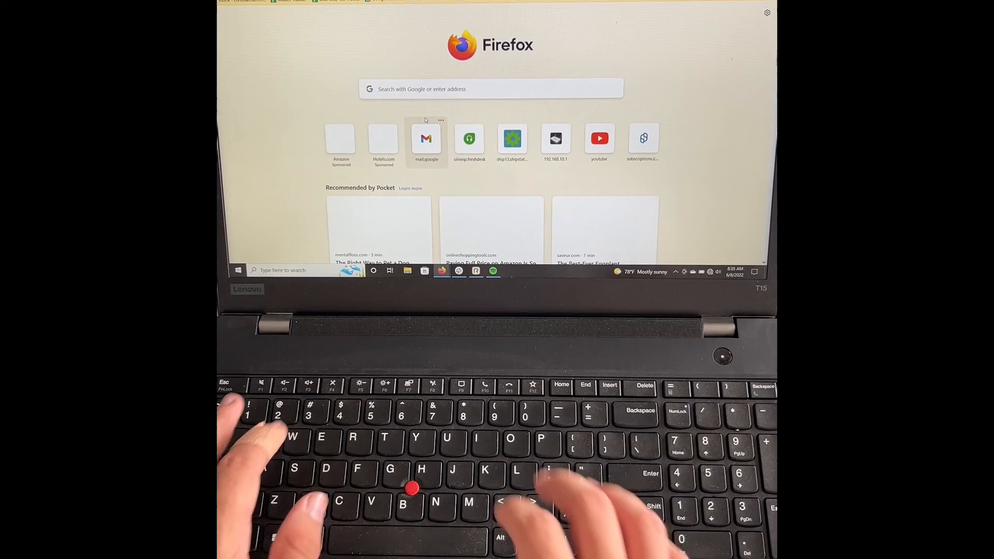
# Load the router address 192.168.10.1 in Firefox
pyautogui.write('192.168.10.1')
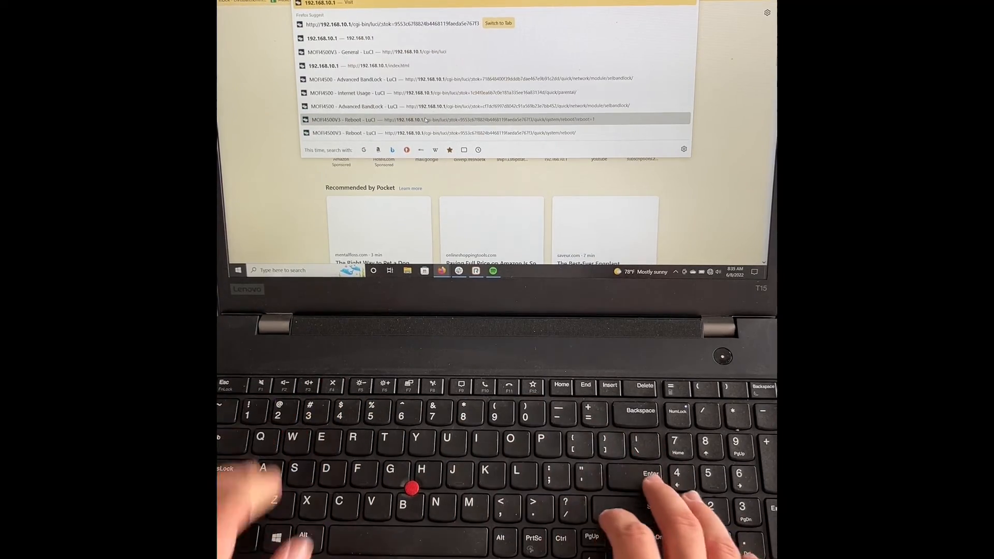
pyautogui.press('enter')
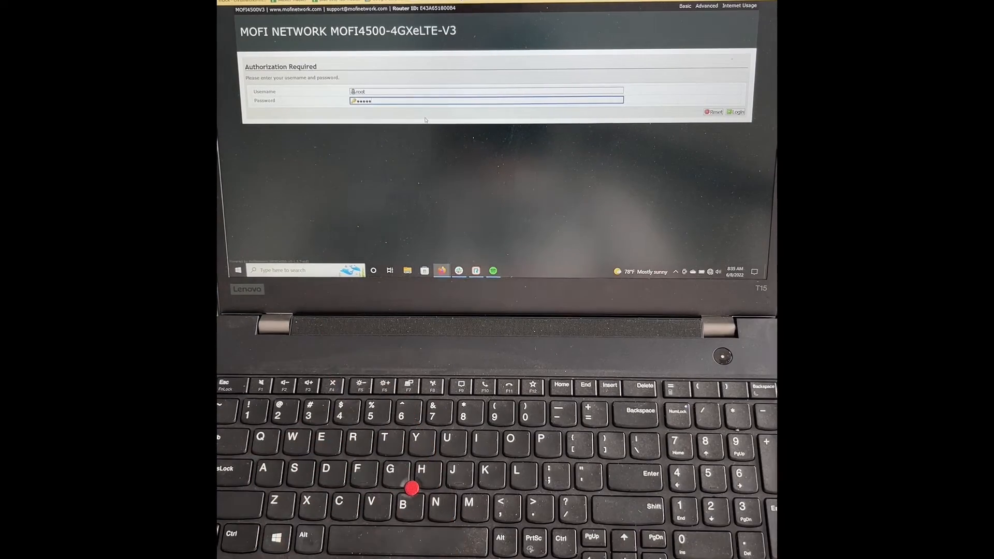
# Log in to the router as root with the prefilled password
pyautogui.click(485, 100)
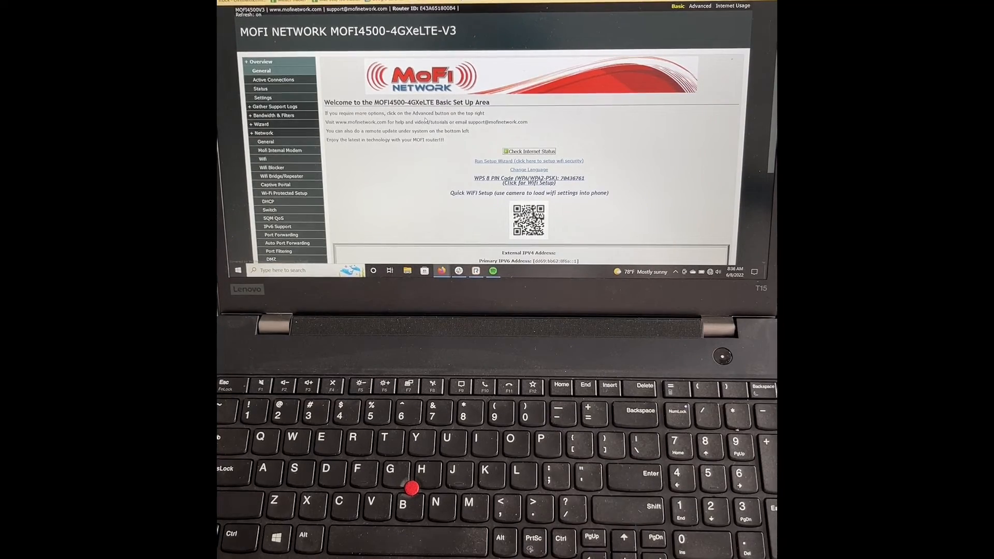
pyautogui.scroll(-3)
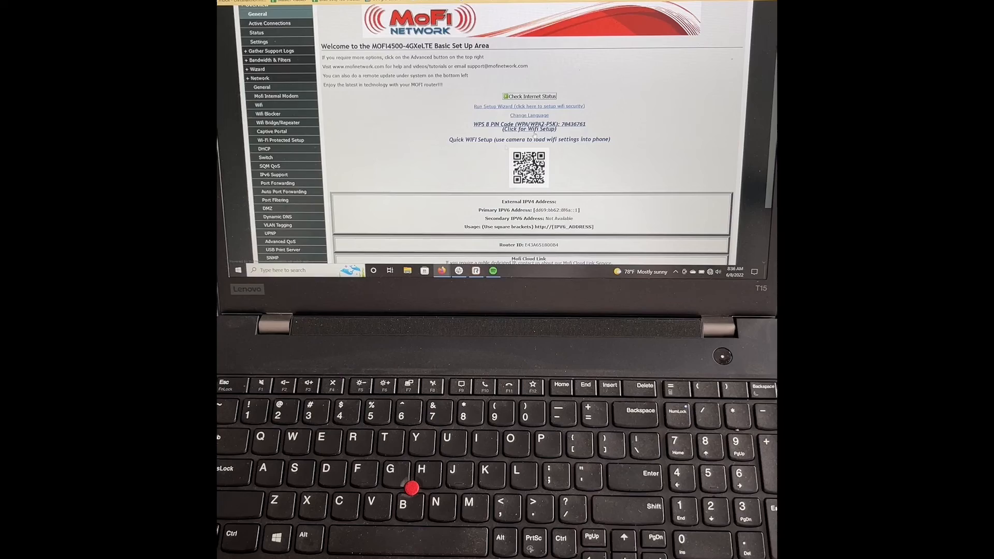
pyautogui.scroll(-3)
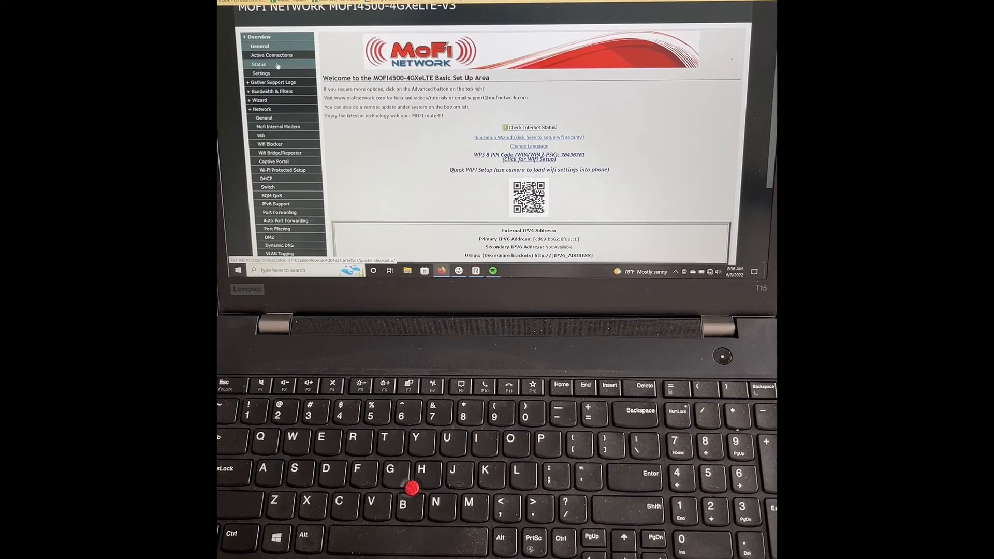
# Show the Status page with system, memory and network details
pyautogui.click(259, 64)
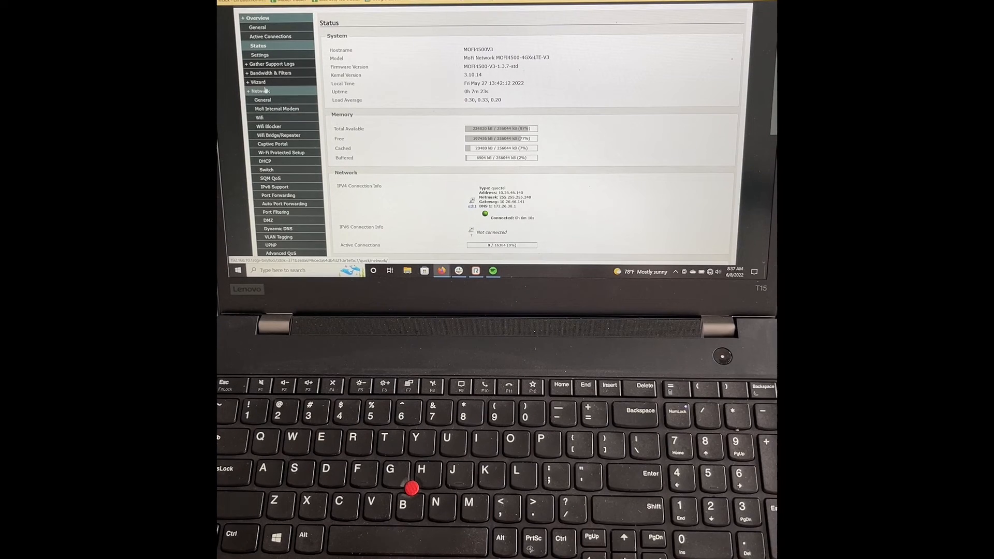
# View the Internal Modem settings, scrolling to APN, MTU and service mode
pyautogui.click(277, 108)
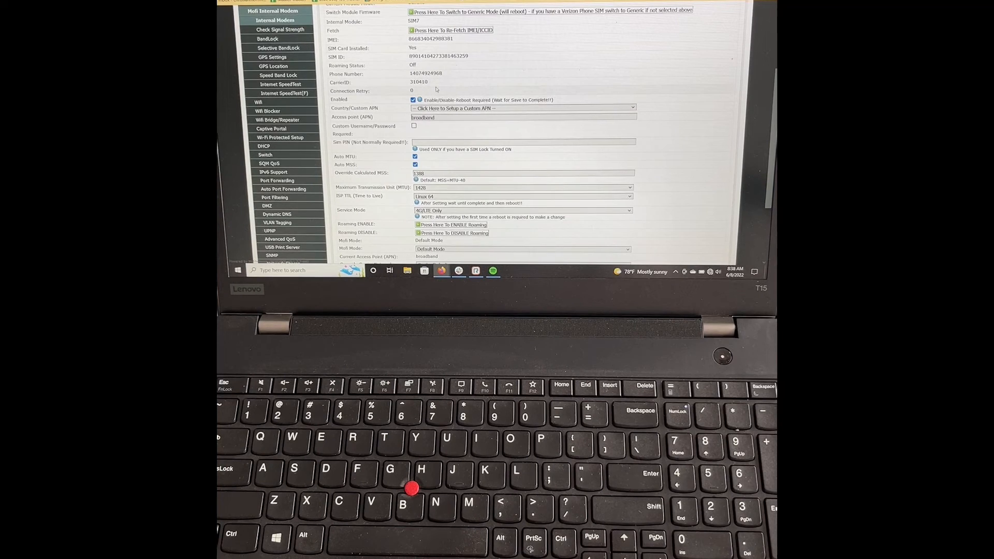
pyautogui.scroll(-3)
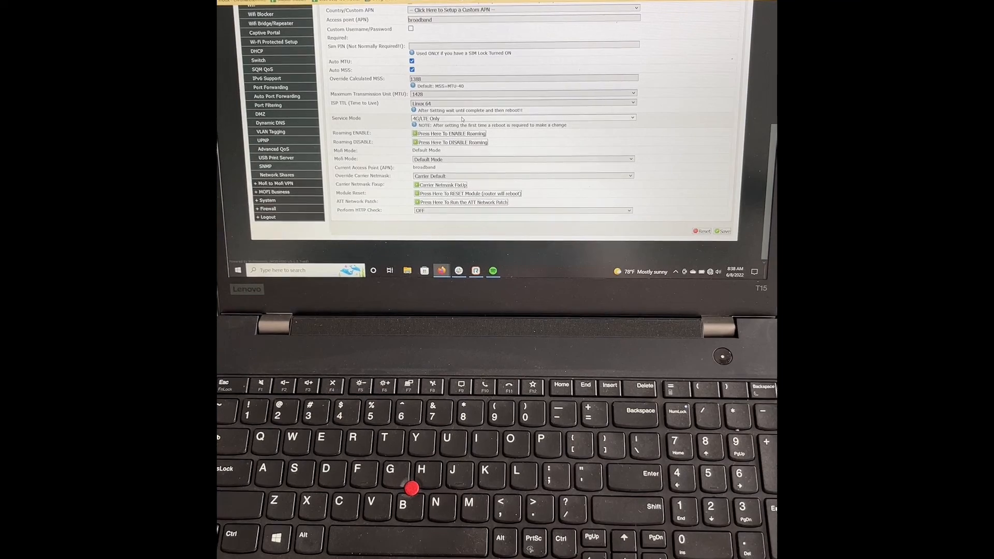
# Set the modem service mode to 4G/LTE Only
pyautogui.click(523, 118)
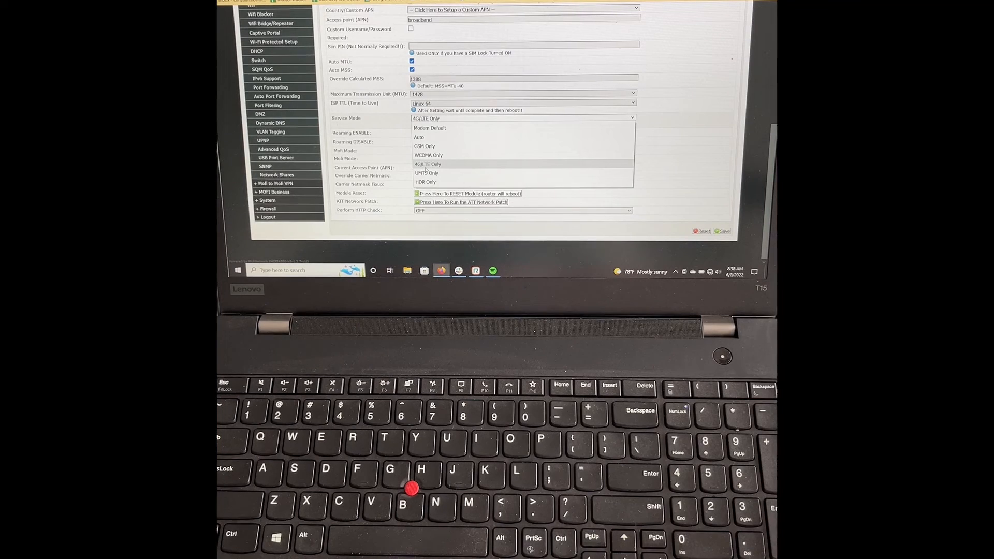
pyautogui.click(427, 164)
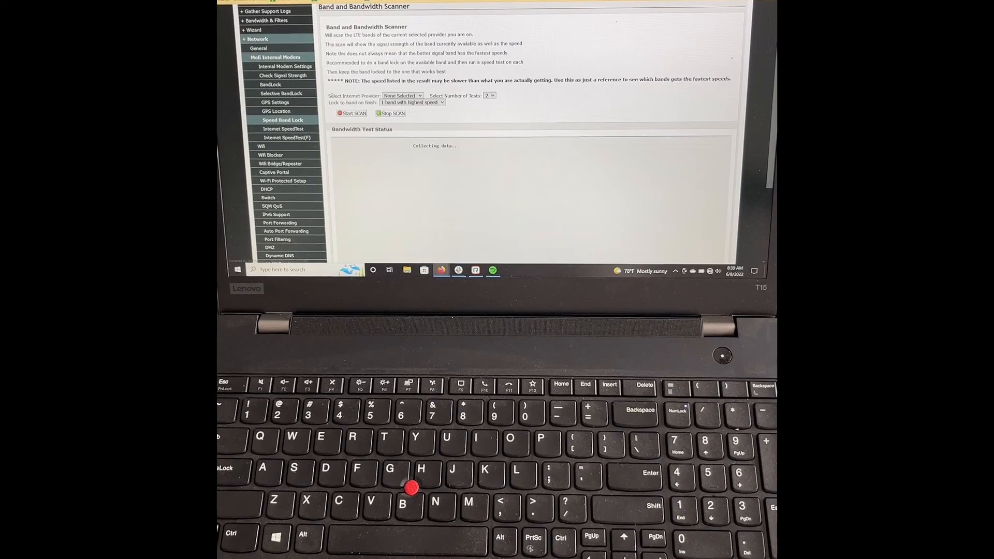
# Choose AT&T as provider and run the LTE band scan
pyautogui.click(402, 95)
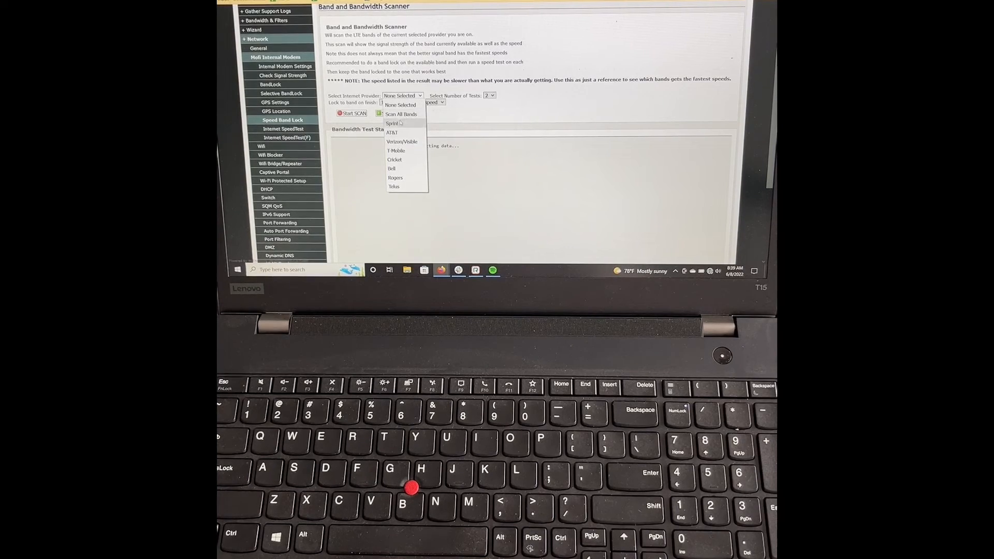
pyautogui.moveTo(394, 159)
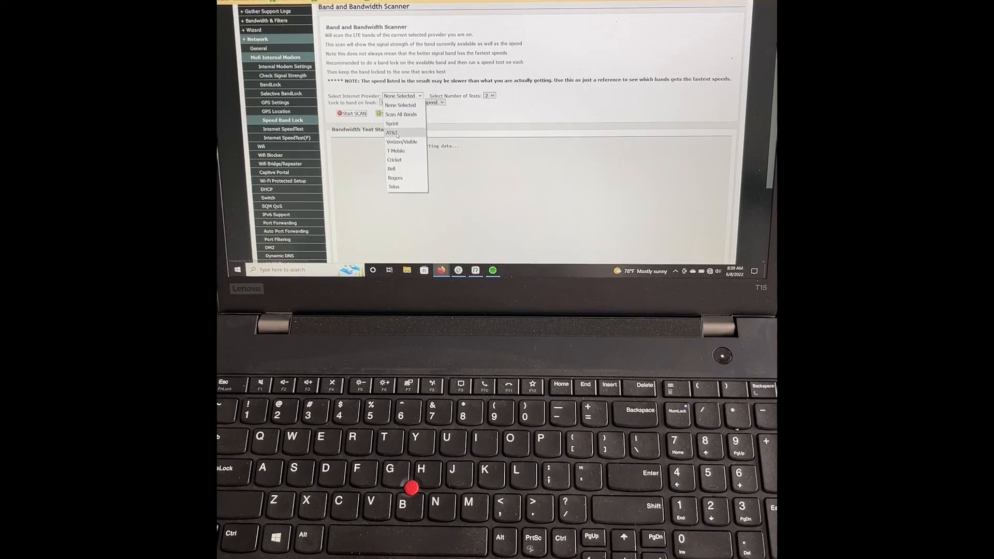
pyautogui.click(392, 132)
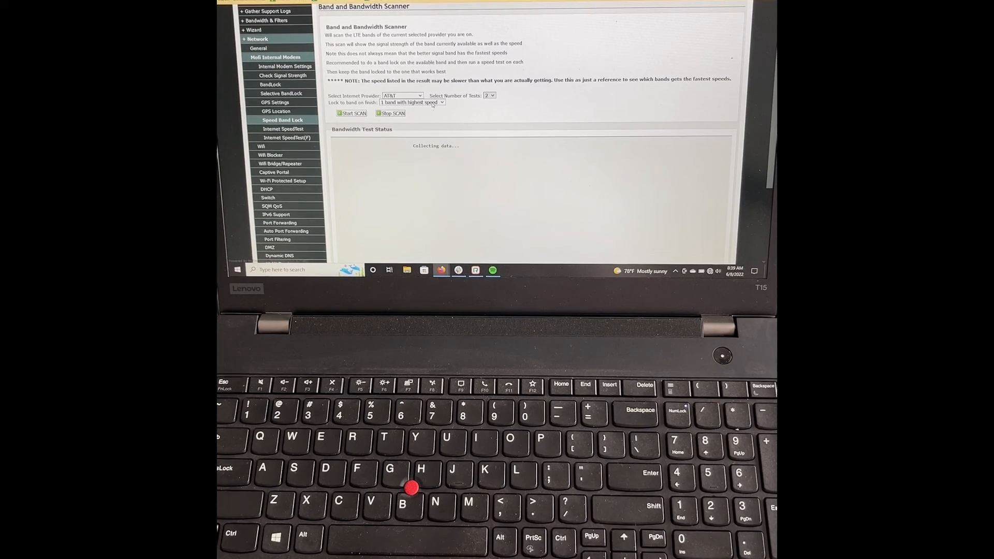
pyautogui.click(411, 102)
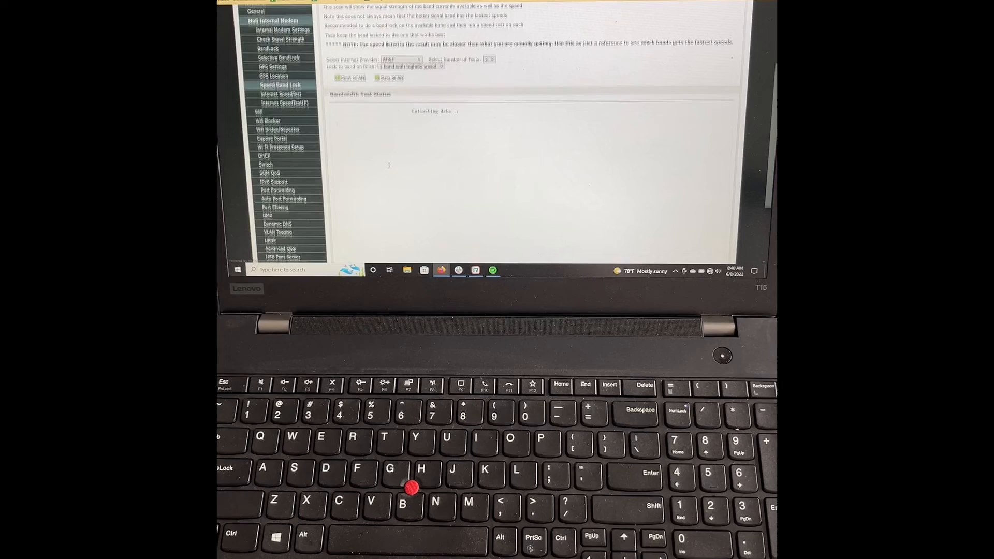
pyautogui.click(350, 76)
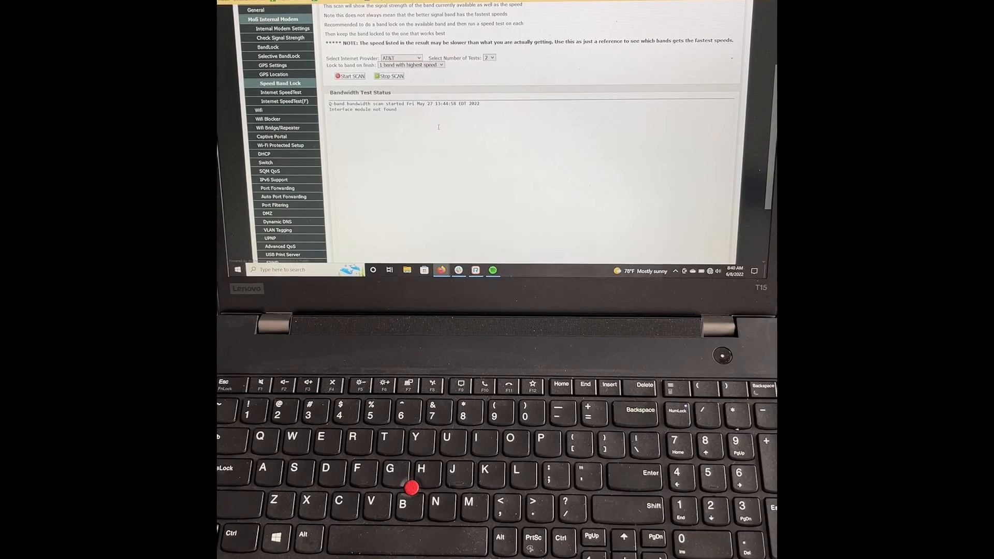
pyautogui.click(348, 77)
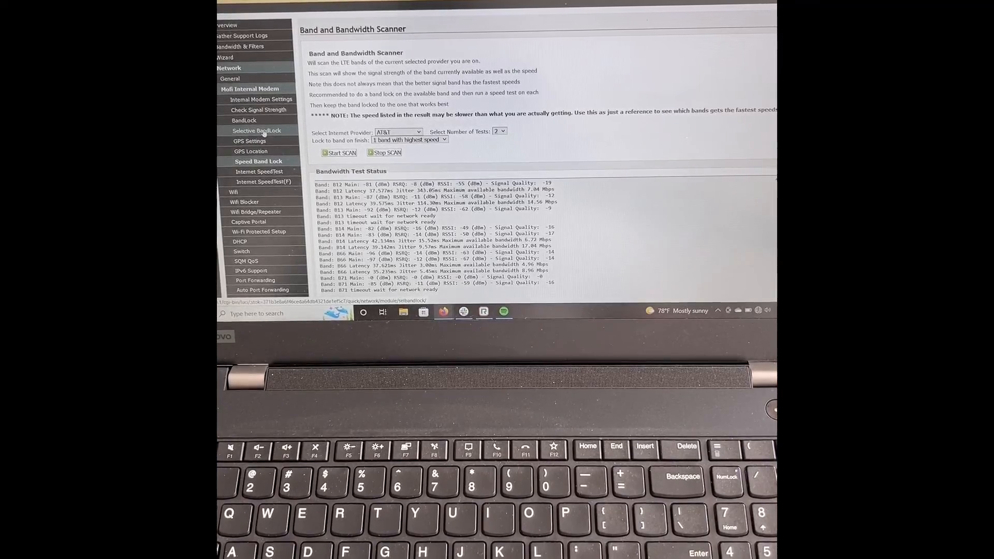
# On Selective BandLock, keep custom LTE Band 14 and set WCDMA Bands to None
pyautogui.click(257, 160)
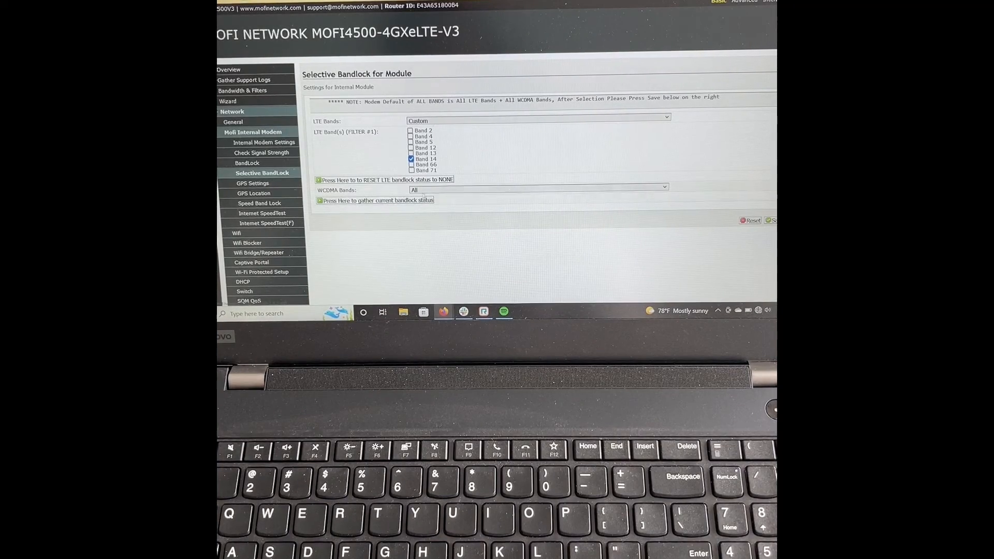
pyautogui.click(538, 190)
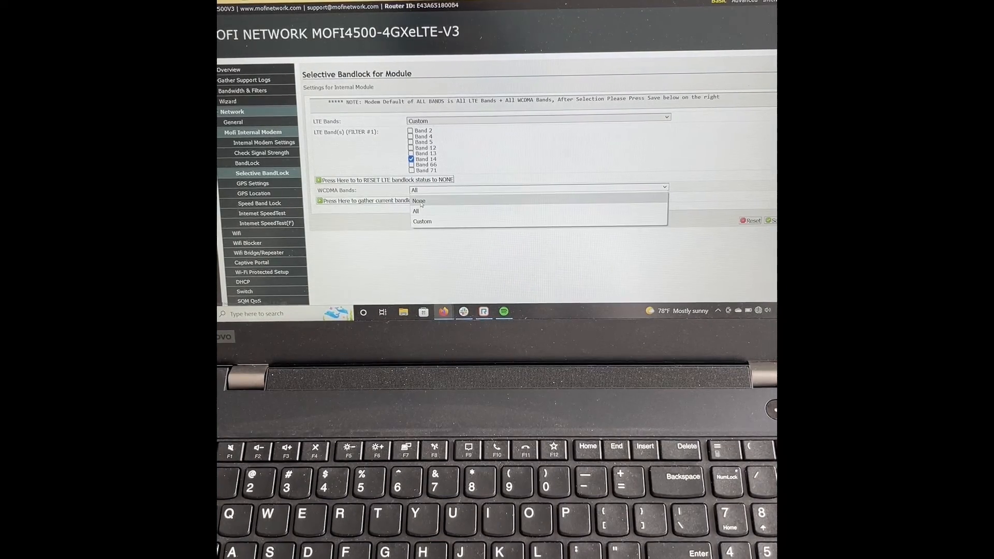
pyautogui.click(419, 201)
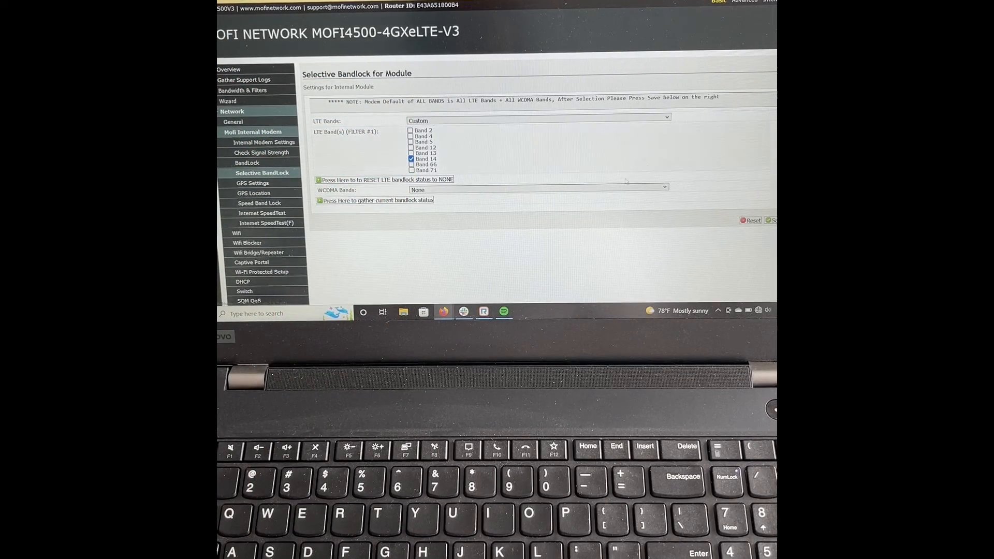
# Apply the Band 14 lock with WCDMA set to None
pyautogui.click(538, 121)
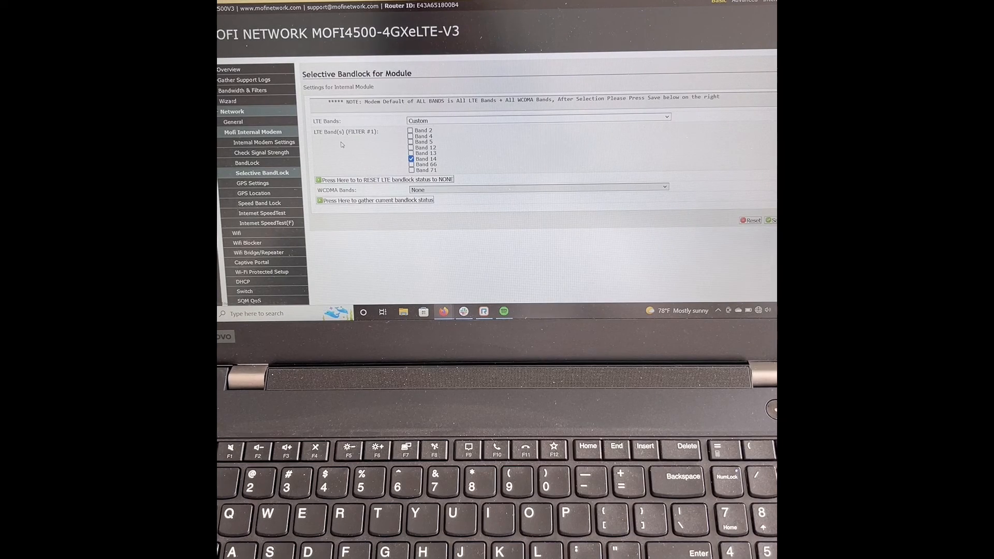
pyautogui.moveTo(572, 156)
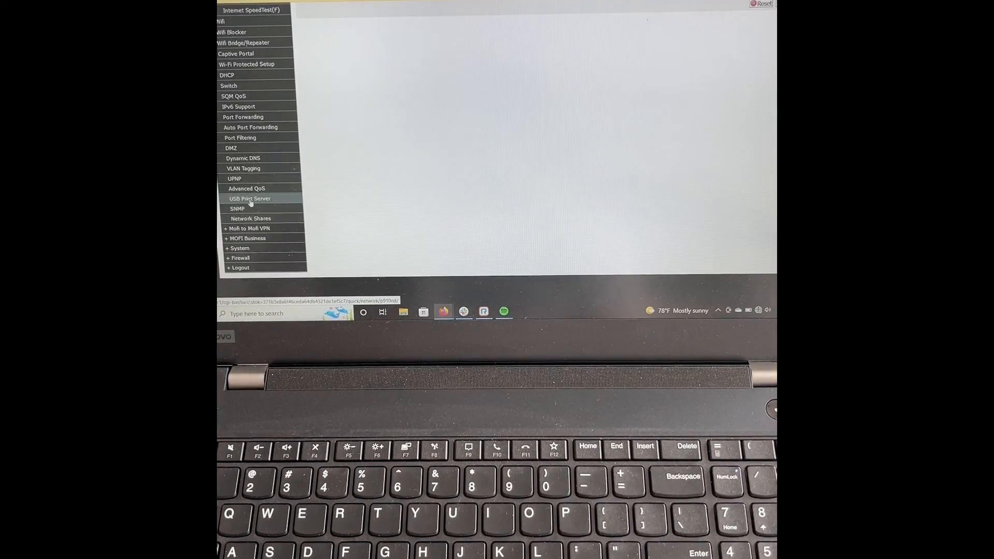
# Reboot the router from System > Reboot
pyautogui.click(240, 248)
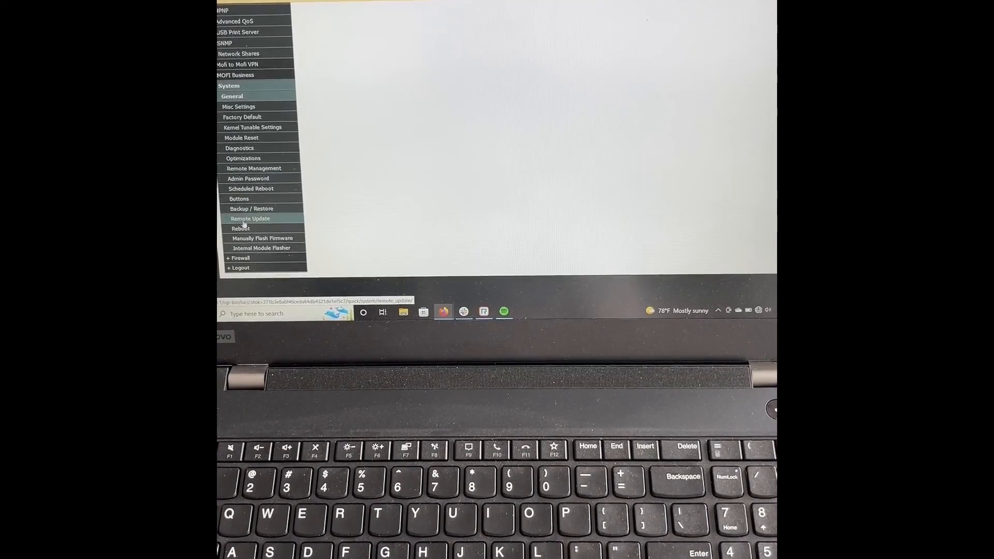
pyautogui.click(240, 229)
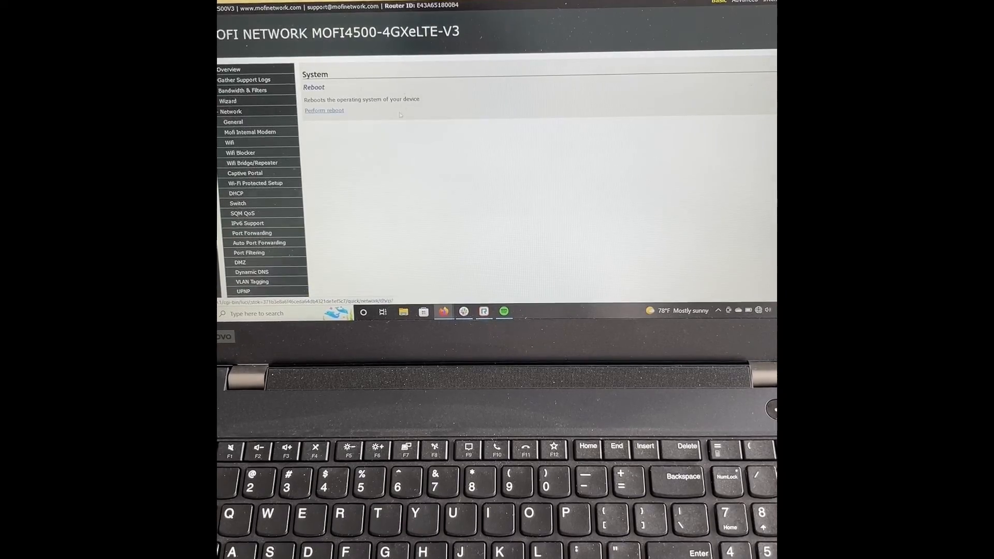
pyautogui.click(324, 109)
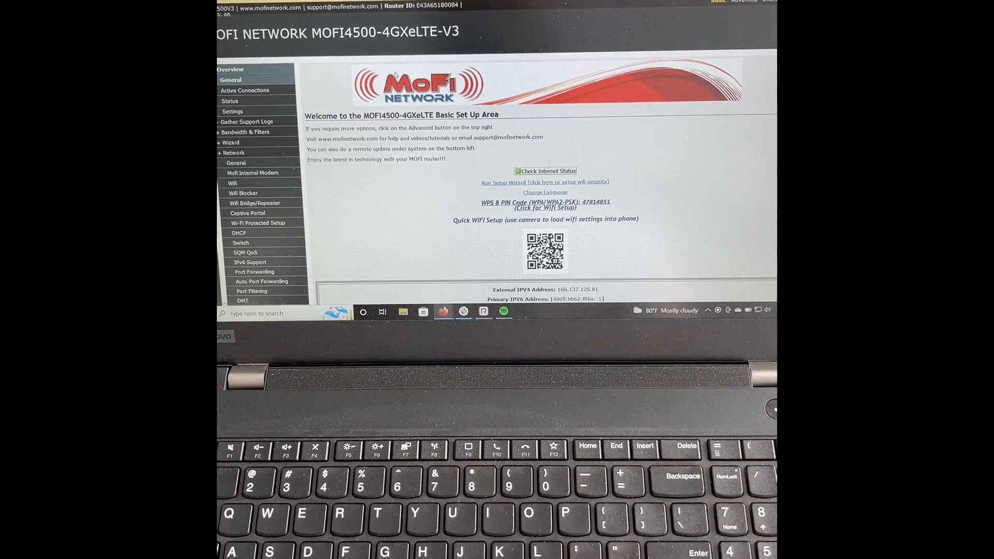
# Scroll the page before moving to a new Firefox tab
pyautogui.scroll(-3)
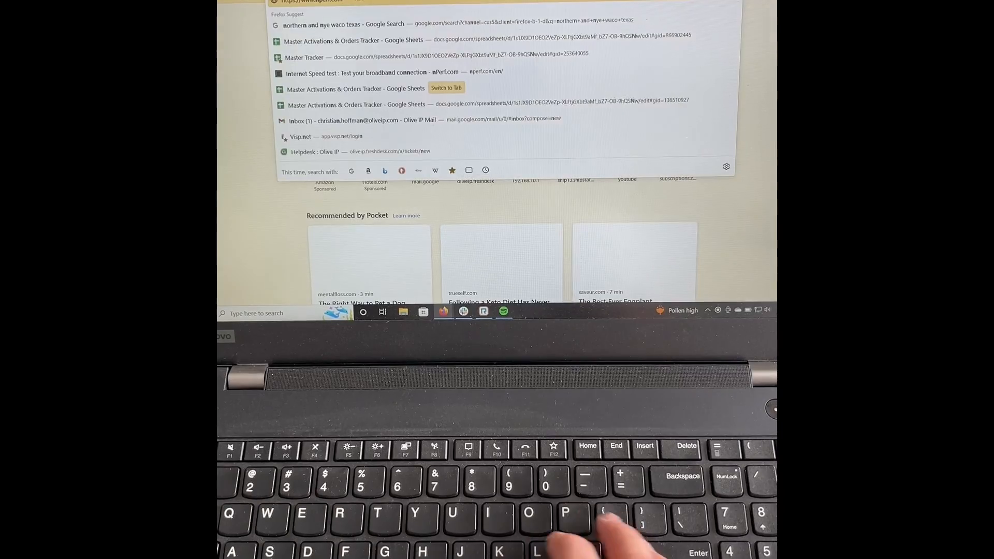
# Load nPerf and launch a speed test against the Orleans, Indiana server
pyautogui.click(355, 71)
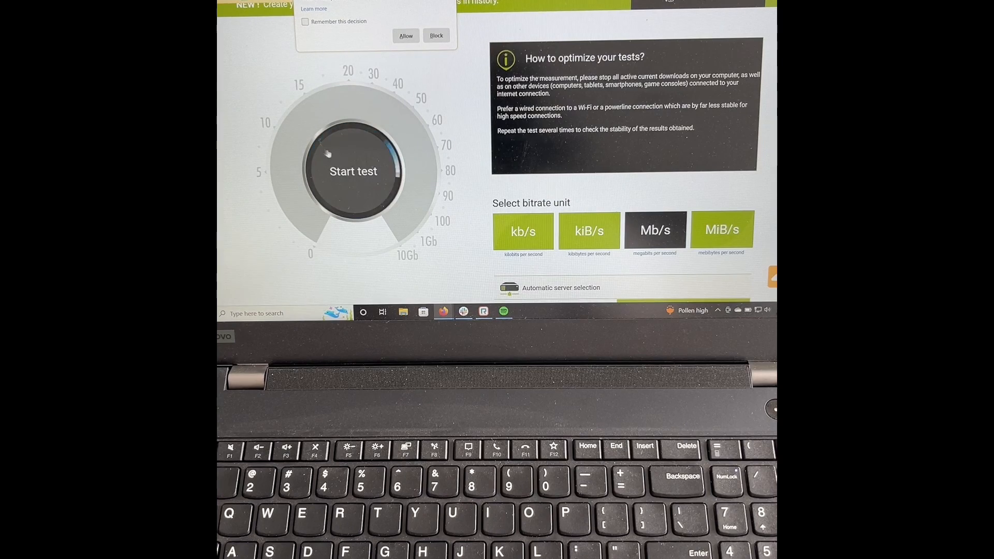
pyautogui.click(353, 171)
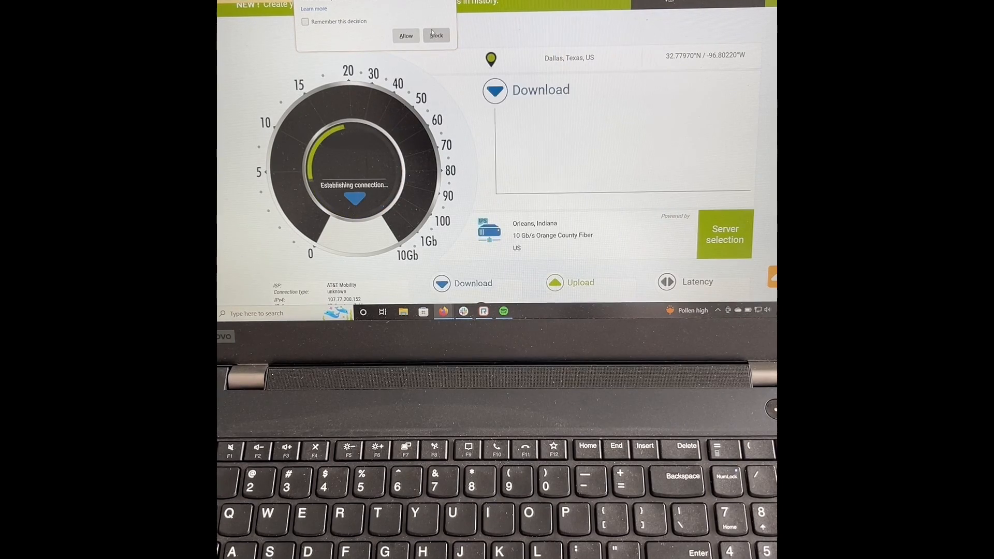